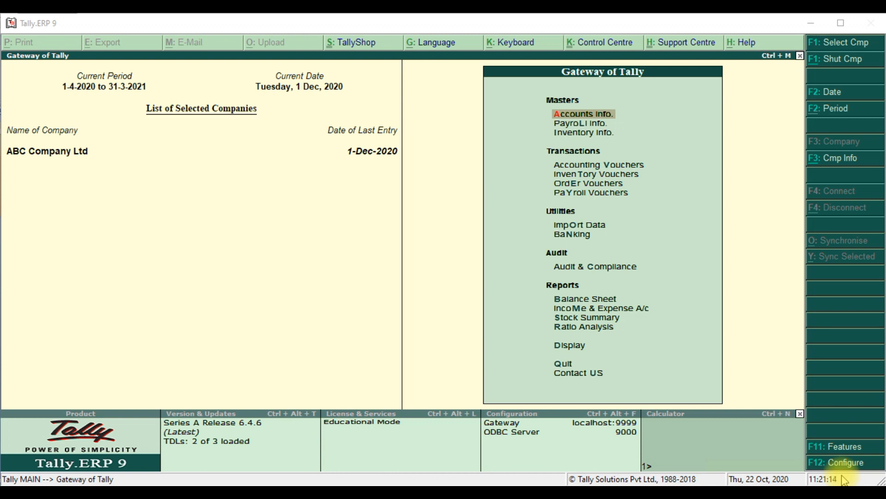
{"action": "mouse_move", "coordinate": [604, 203]}
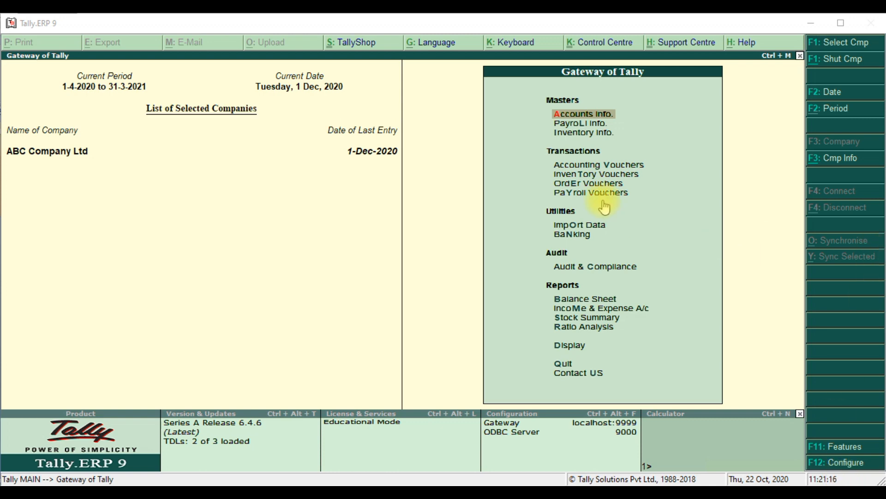
Debit ABCD India Pvt Ltd 1,500 and ABC India Pvt. Ltd. 100 in journal voucher 4, each as a New Ref bill
{"action": "left_click", "coordinate": [598, 164]}
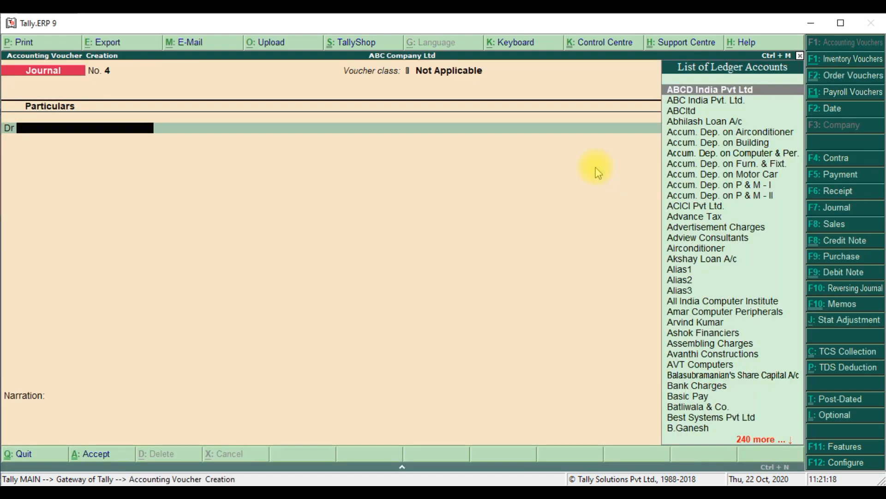
{"action": "mouse_move", "coordinate": [131, 44]}
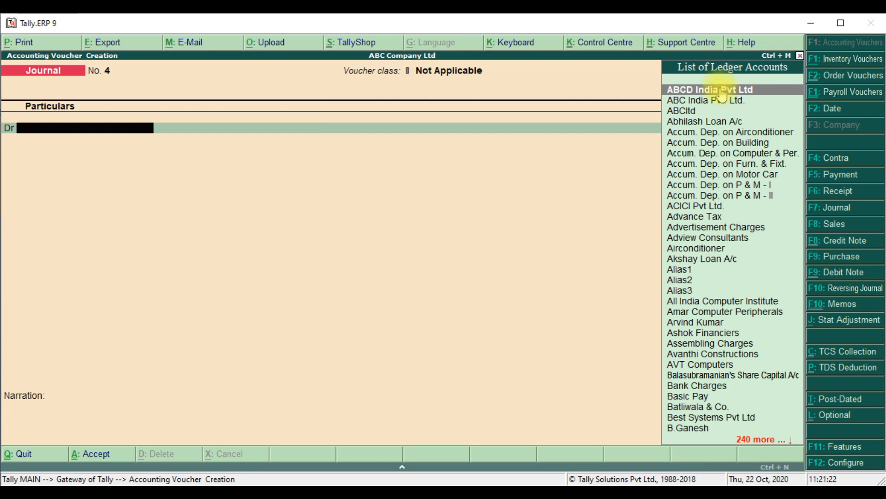
{"action": "left_click", "coordinate": [716, 90]}
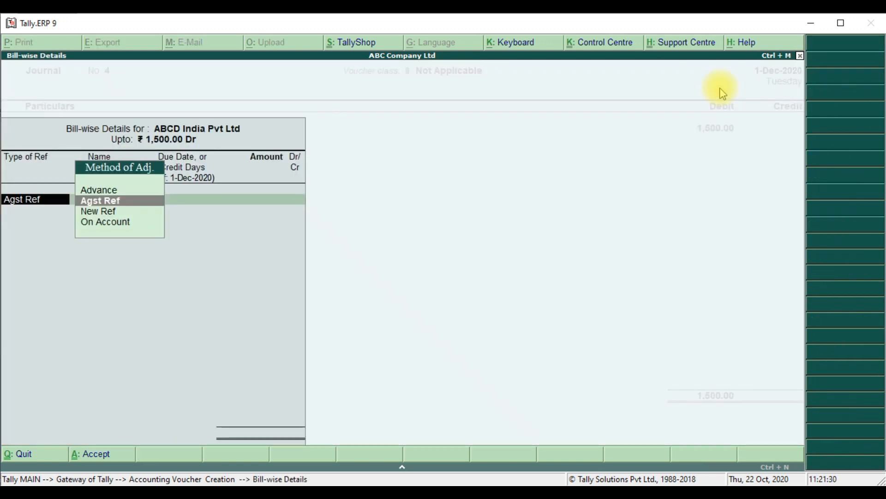
{"action": "left_click", "coordinate": [98, 210]}
{"action": "type", "text": "D1"}
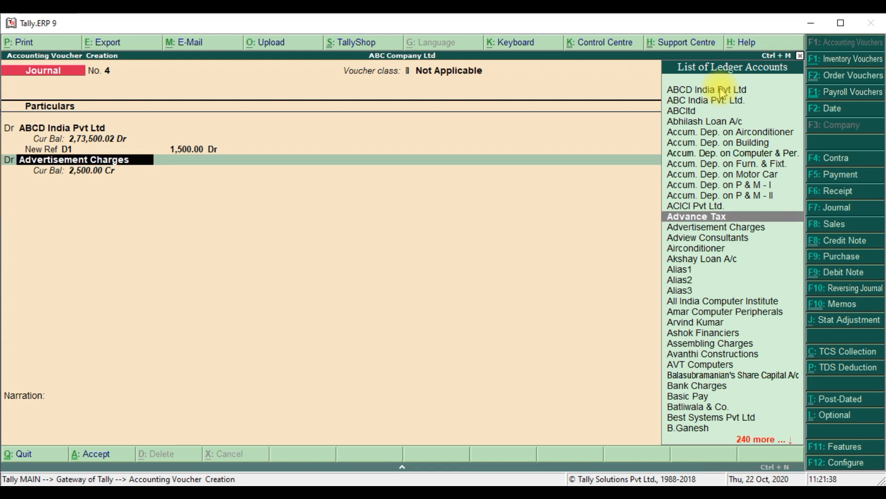
{"action": "left_click", "coordinate": [704, 100]}
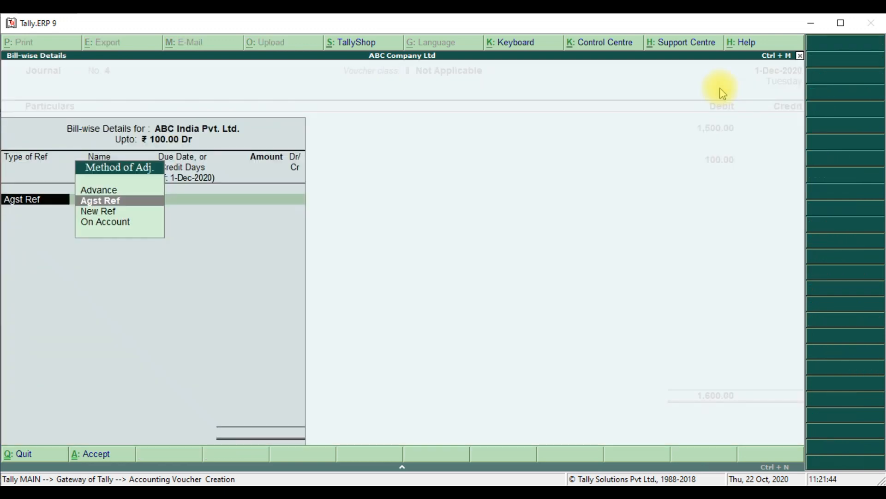
{"action": "left_click", "coordinate": [98, 210]}
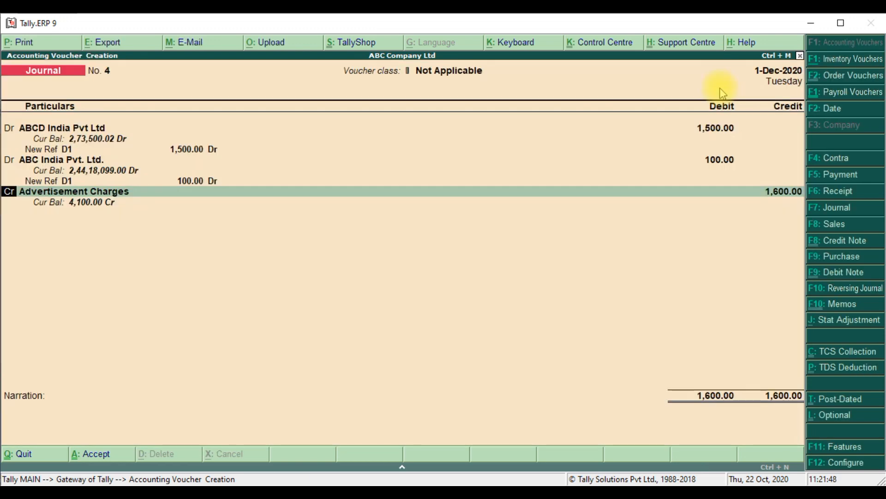
Credit Advertisement Charges 1,000 and Airconditioner 600 to balance the voucher at 1,600
{"action": "left_click", "coordinate": [72, 191]}
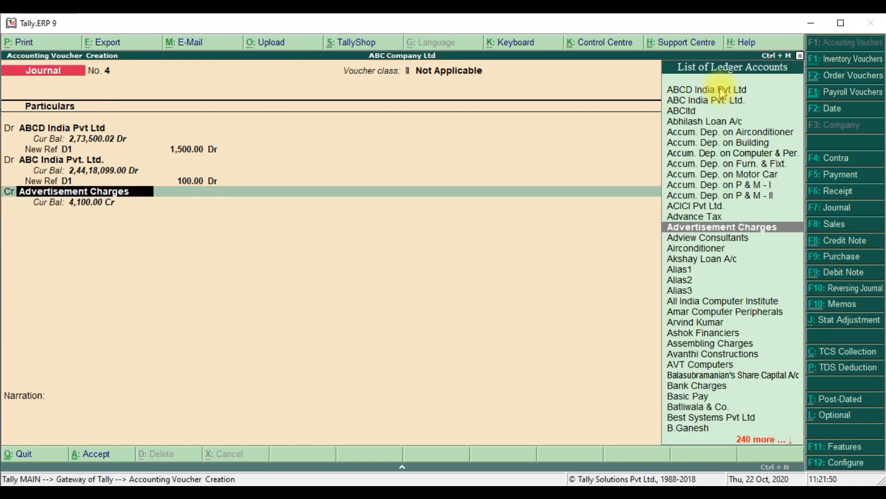
{"action": "left_click", "coordinate": [720, 228]}
{"action": "type", "text": "1,000"}
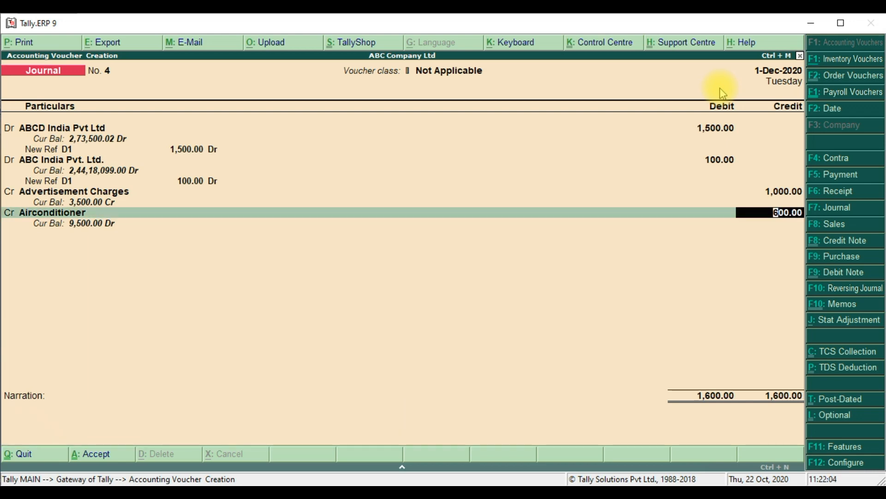
{"action": "key", "text": "enter"}
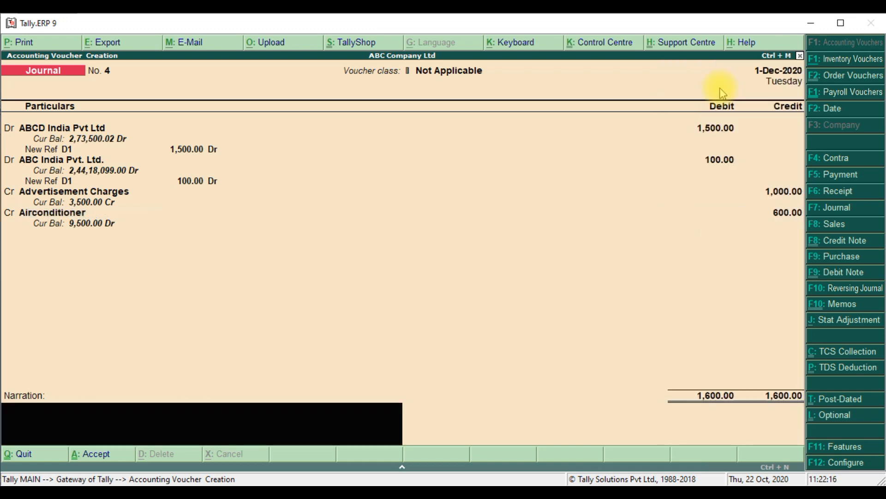
Move to the voucher's Narration field before quitting to the Gateway
{"action": "left_click", "coordinate": [74, 213]}
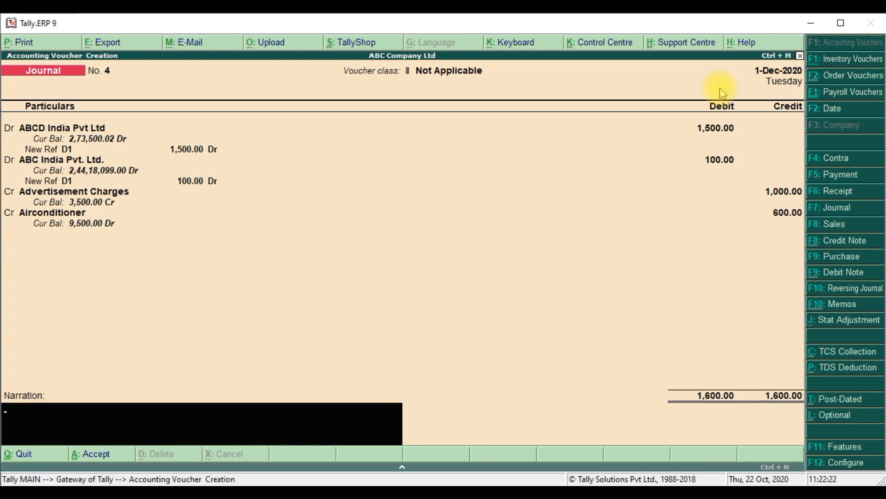
{"action": "mouse_move", "coordinate": [315, 407]}
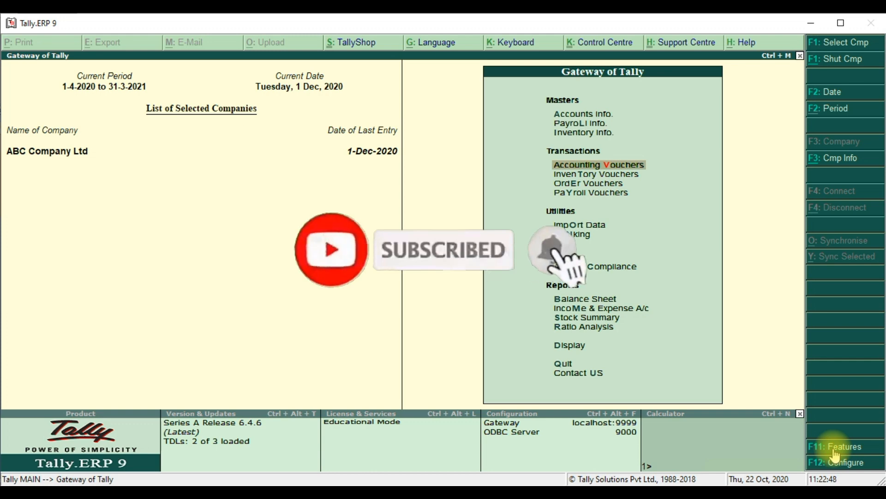
Set Enable Multiple DrCr In Journal voucher to Yes in F11 Add-On Features and accept
{"action": "left_click", "coordinate": [835, 446]}
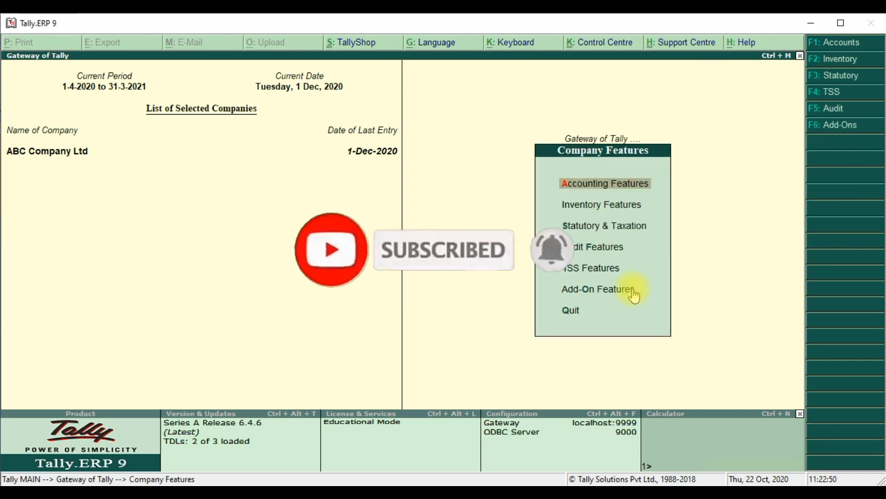
{"action": "left_click", "coordinate": [598, 289]}
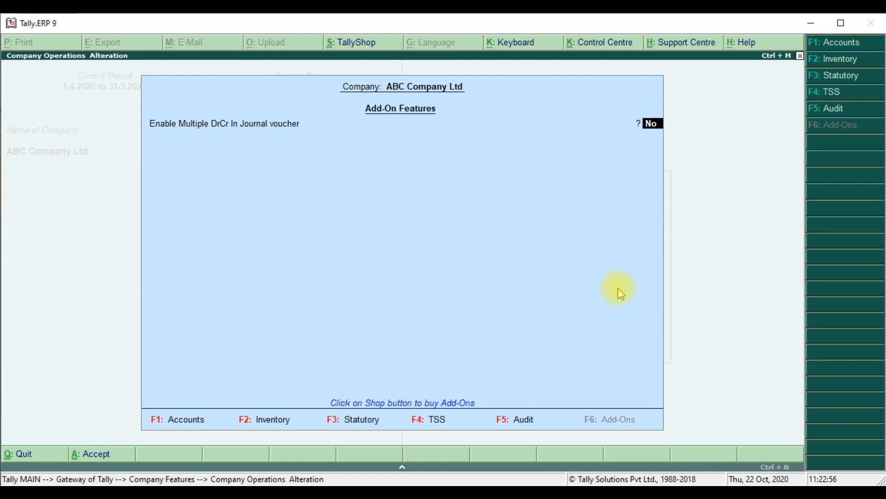
{"action": "type", "text": "y"}
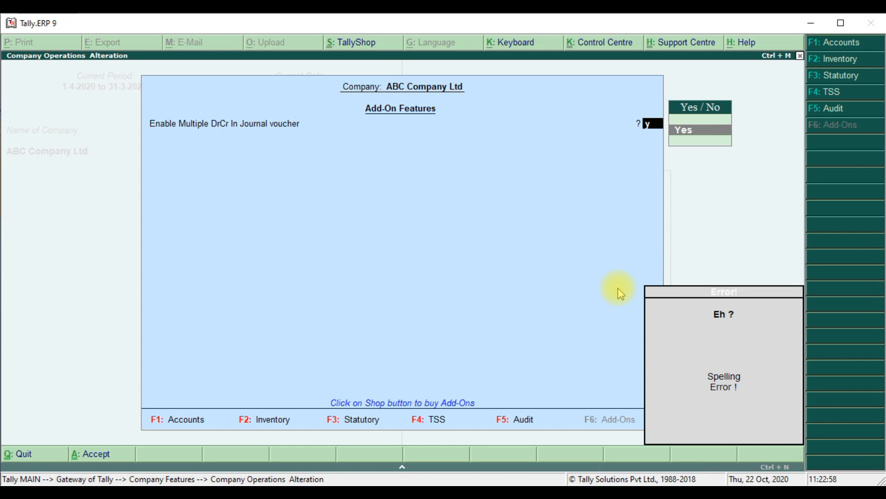
{"action": "key", "text": "Enter"}
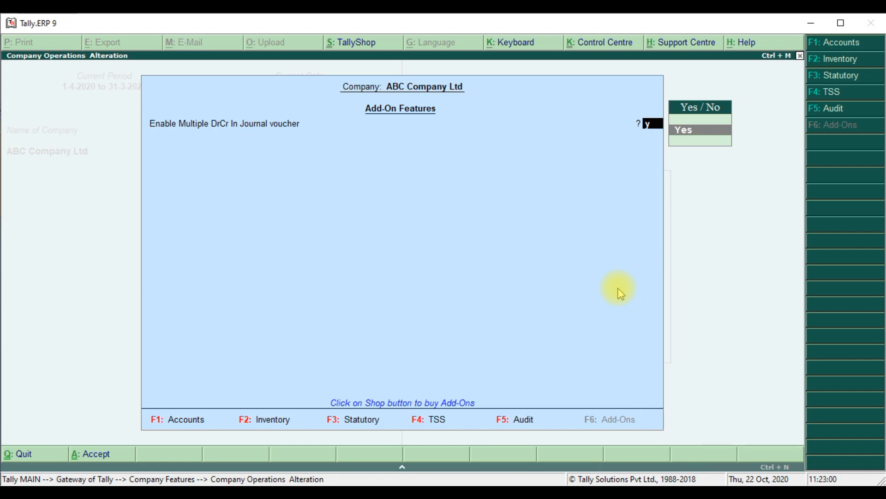
{"action": "key", "text": "enter"}
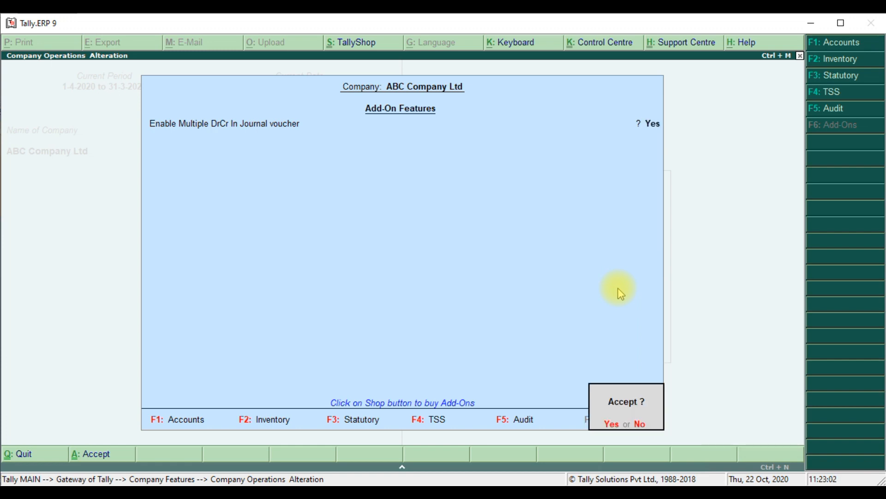
{"action": "left_click", "coordinate": [618, 288]}
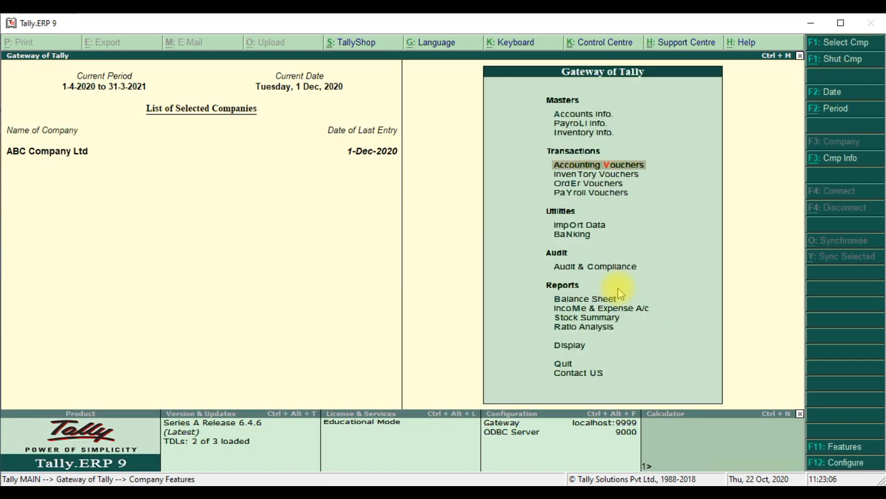
Re-enter journal voucher 4 debiting ABCD India Pvt Ltd 1,500 (New Ref) and ABC India Pvt. Ltd
{"action": "left_click", "coordinate": [598, 165]}
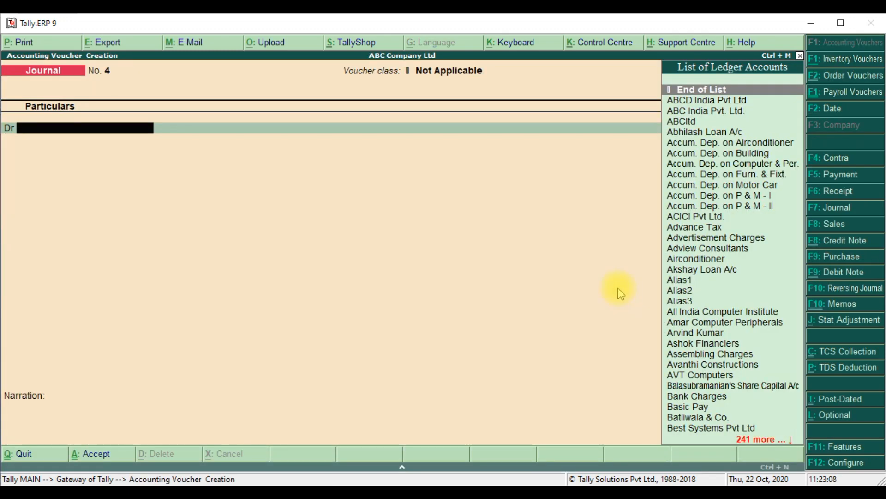
{"action": "left_click", "coordinate": [707, 99]}
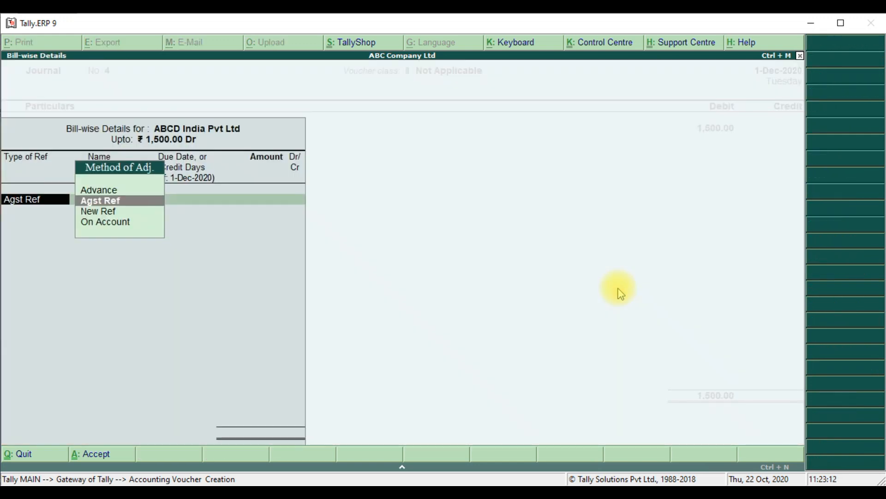
{"action": "left_click", "coordinate": [98, 210]}
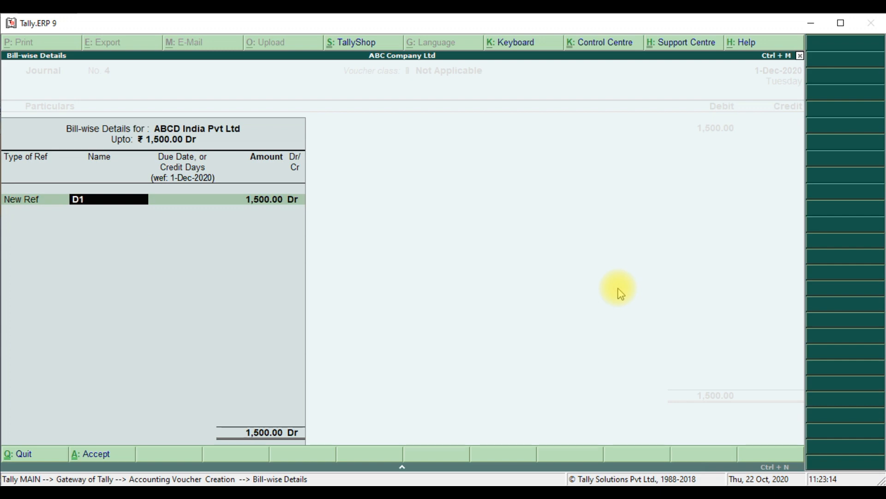
{"action": "key", "text": "enter"}
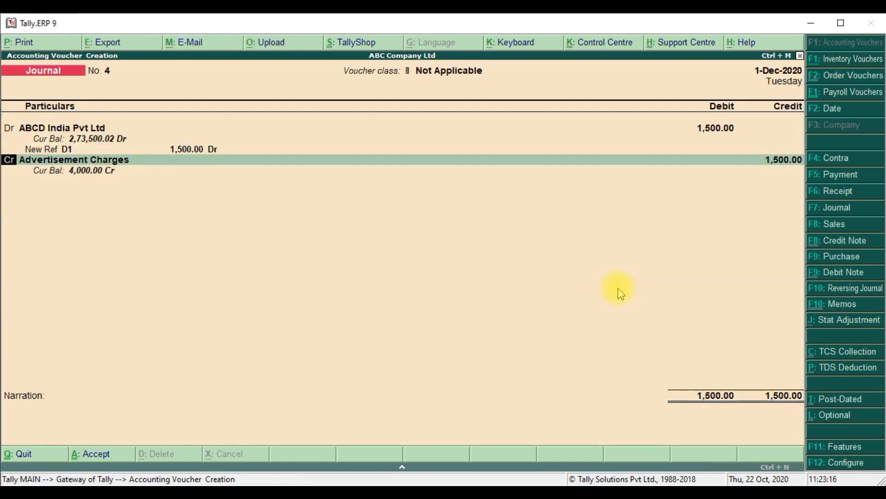
{"action": "left_click", "coordinate": [74, 160]}
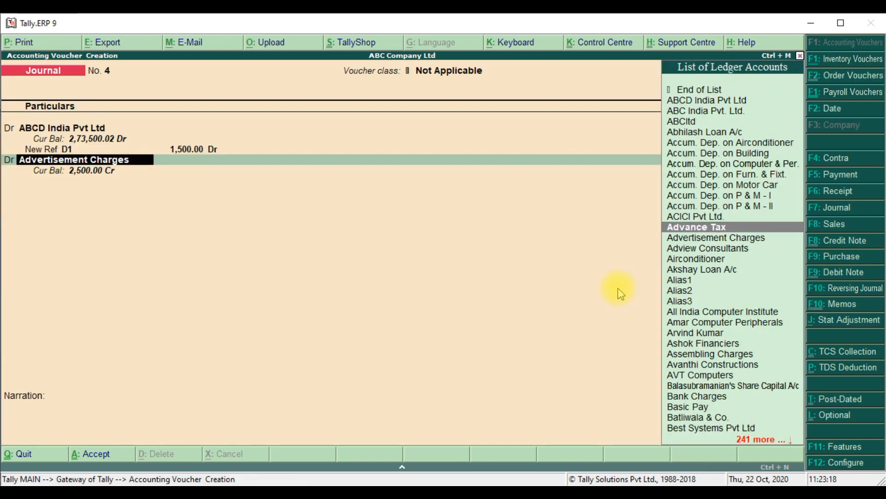
{"action": "left_click", "coordinate": [705, 110]}
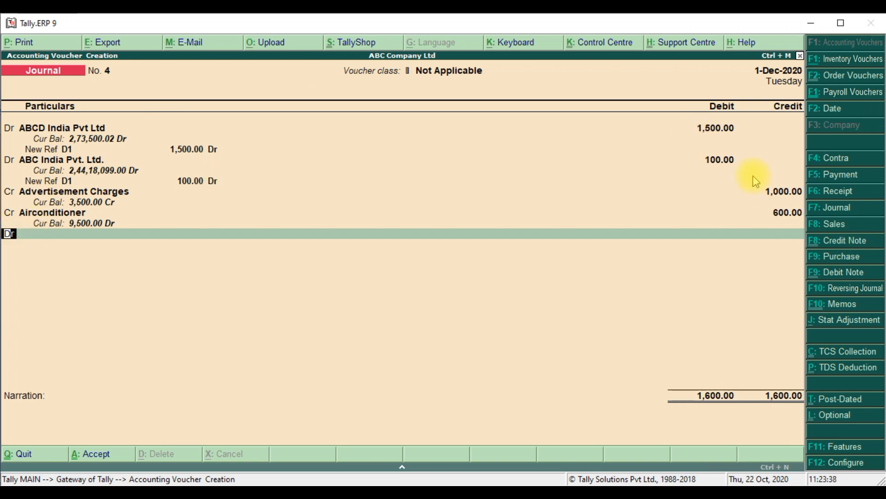
{"action": "mouse_move", "coordinate": [797, 249]}
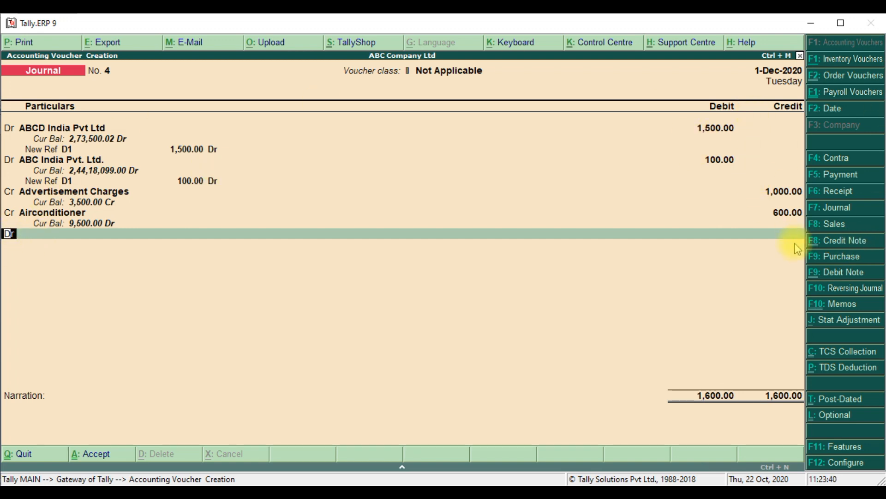
{"action": "mouse_move", "coordinate": [16, 412]}
{"action": "type", "text": "Advertisement Charges"}
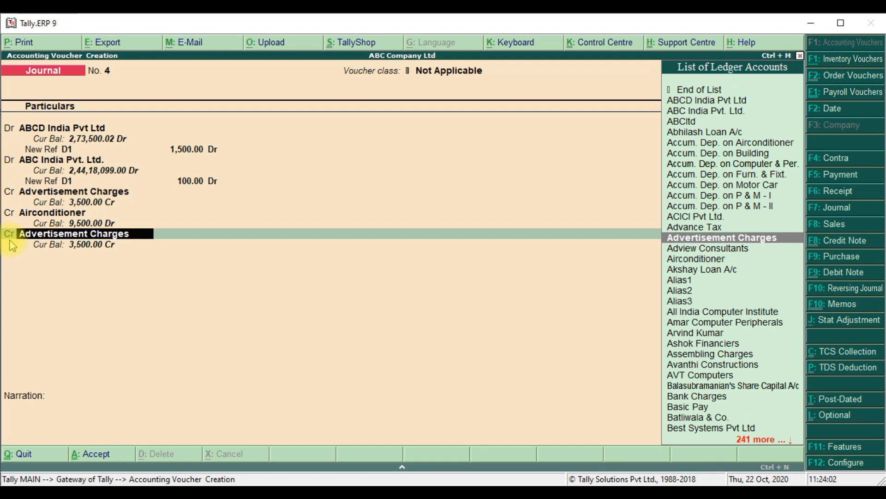
Credit Airconditioner 2,000, leading into the ABCltd 2,000 debit against bill D2
{"action": "left_click", "coordinate": [696, 258]}
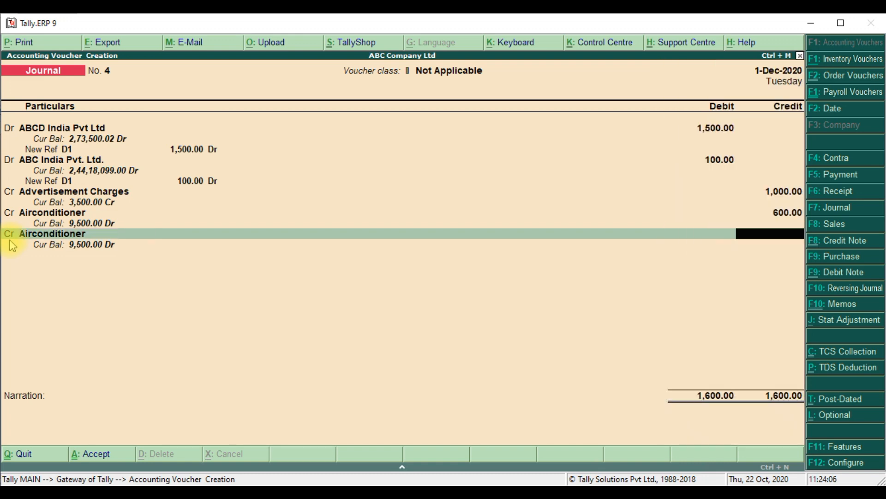
{"action": "type", "text": "2000"}
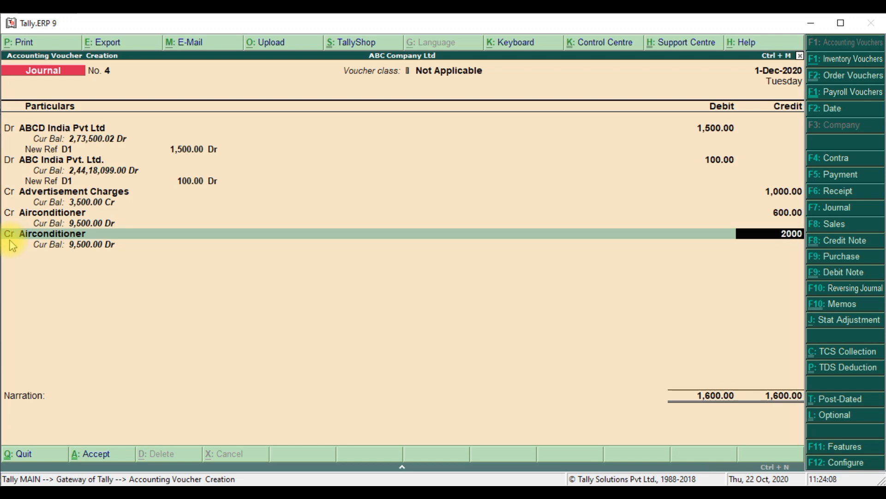
{"action": "key", "text": "enter"}
{"action": "type", "text": "D2"}
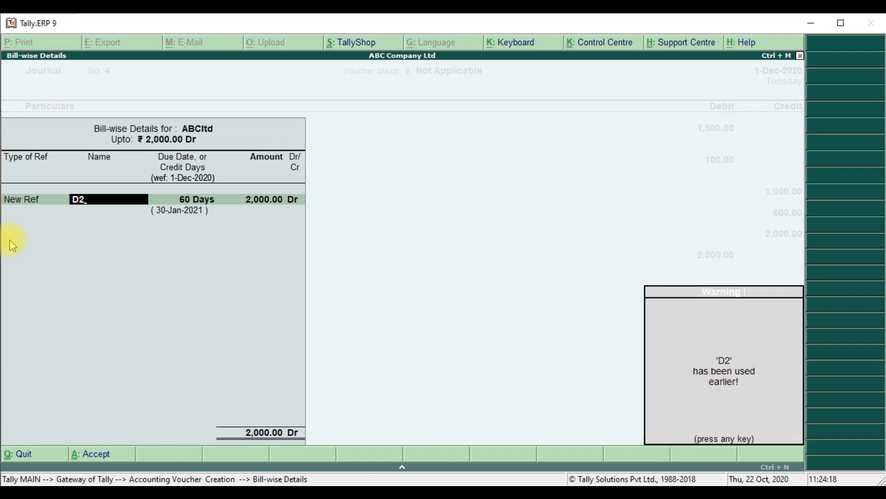
Debit Advertisement Charges 1,500 and credit ABCltd 1,500 against New Ref D3 due in 60 Days
{"action": "key", "text": "enter"}
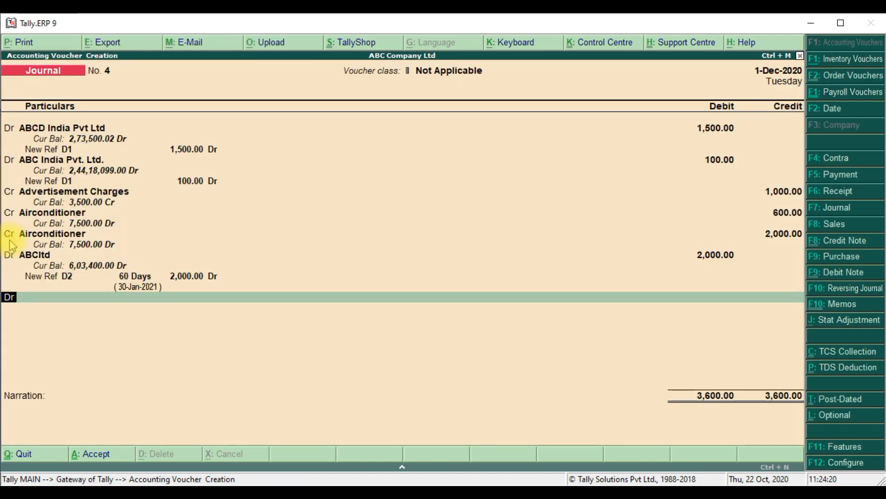
{"action": "left_click", "coordinate": [79, 296]}
{"action": "type", "text": "Advertisement Charges"}
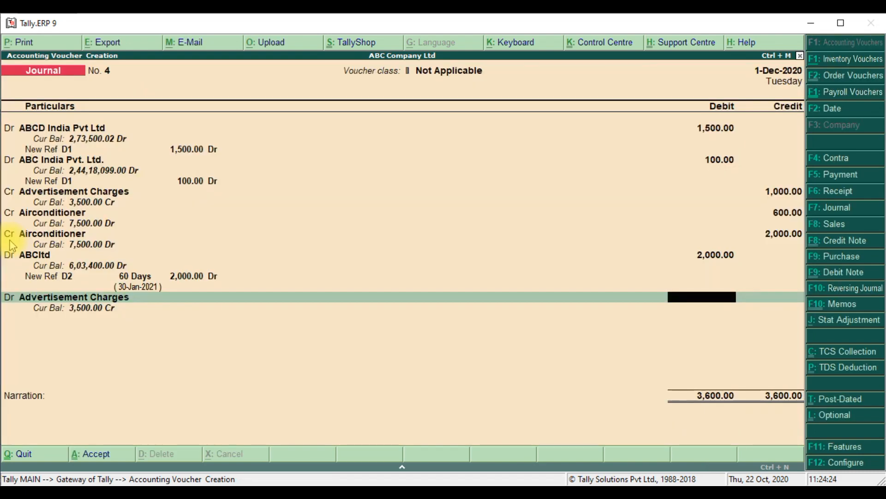
{"action": "type", "text": "1500"}
{"action": "type", "text": "3"}
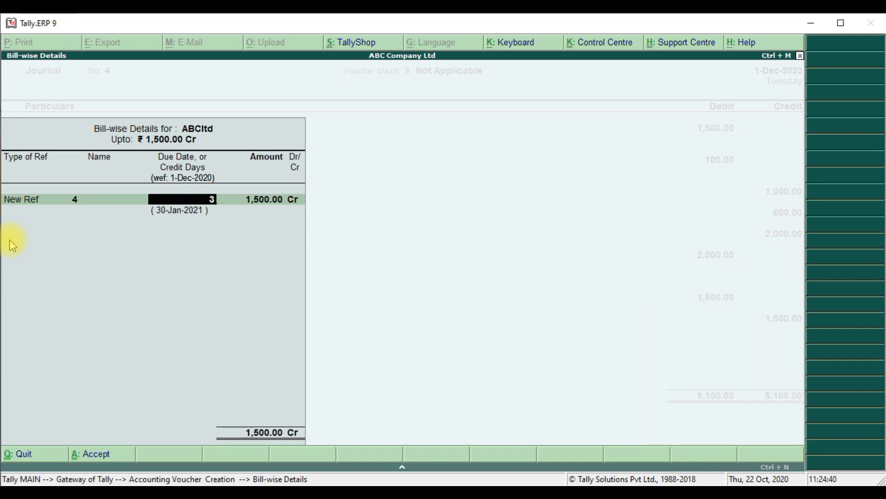
{"action": "type", "text": "60 Days"}
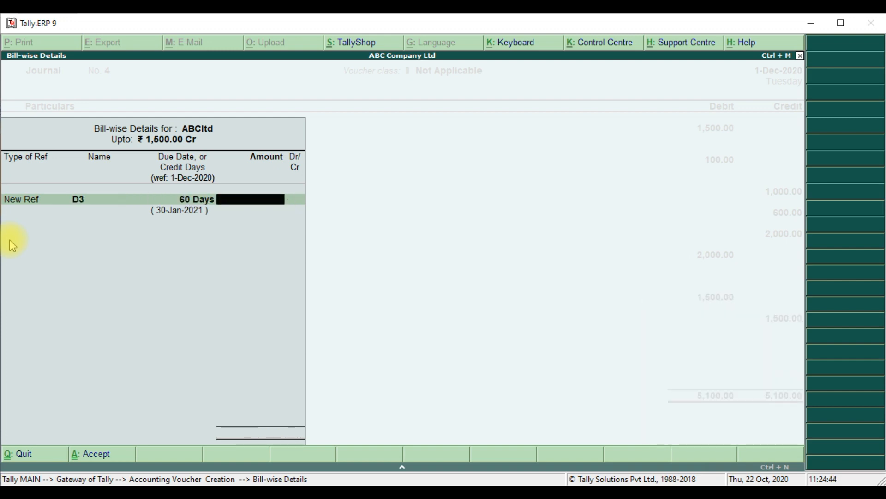
{"action": "type", "text": "15"}
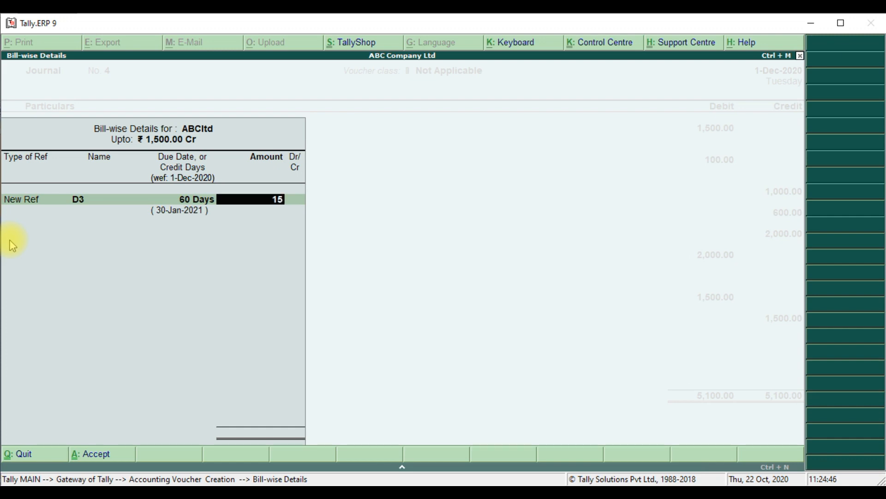
{"action": "key", "text": "enter"}
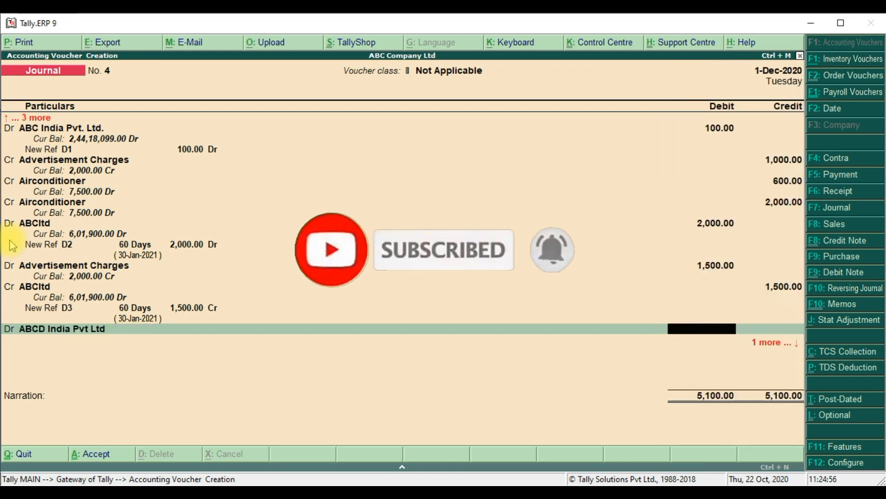
Debit ABCD India Pvt Ltd 5,000 with Ref V2 and credit Bank Charges 5,000, totalling 10,100
{"action": "type", "text": "5000"}
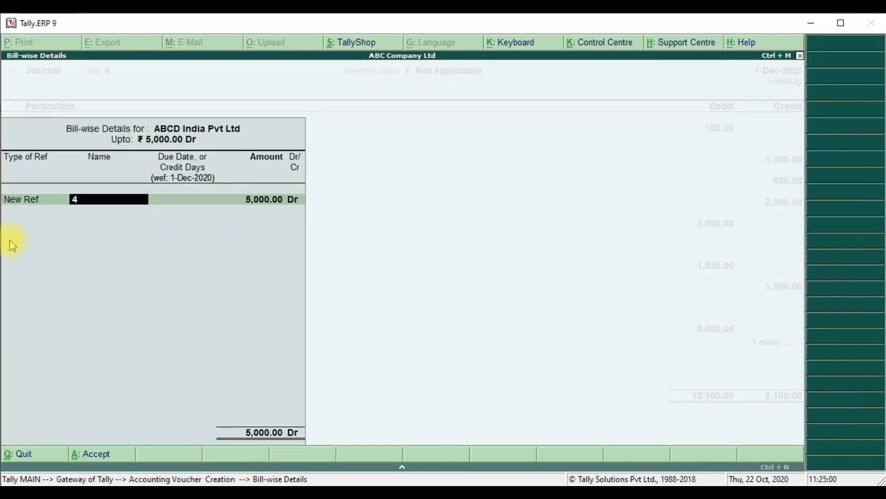
{"action": "type", "text": "V2"}
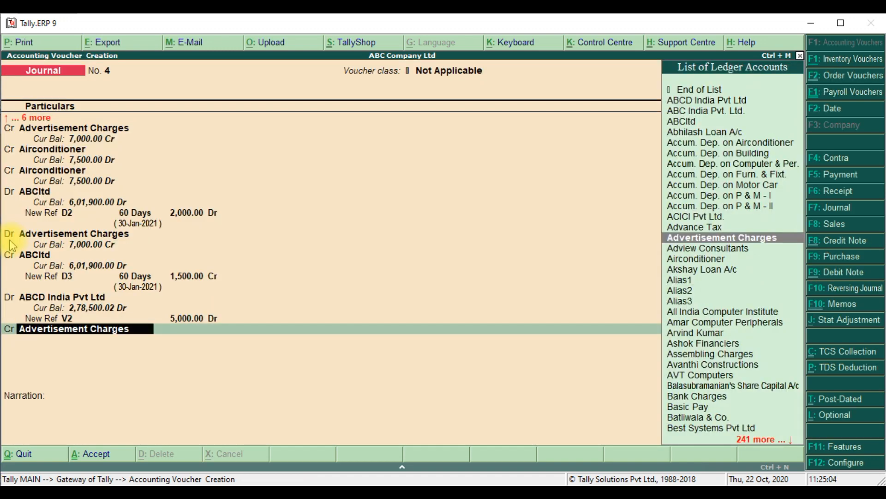
{"action": "type", "text": "Bank Charges"}
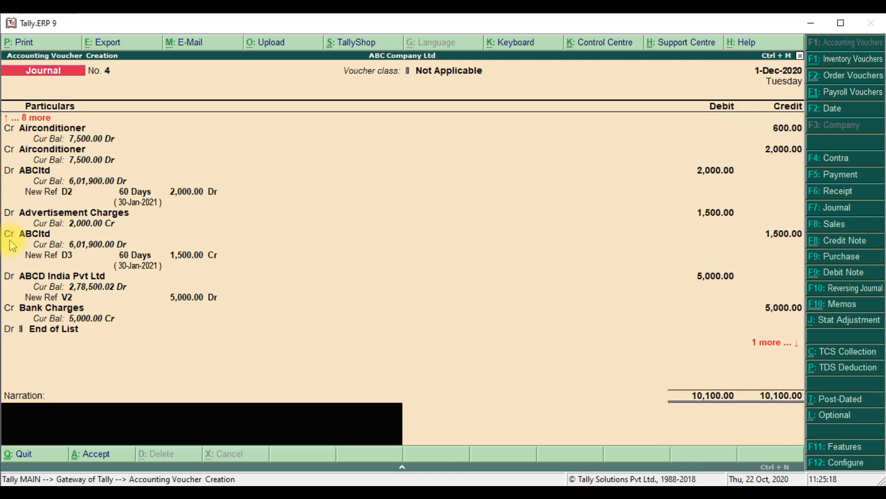
Save voucher 4 with narration 'test' and quit to the Gateway of Tally
{"action": "type", "text": "test"}
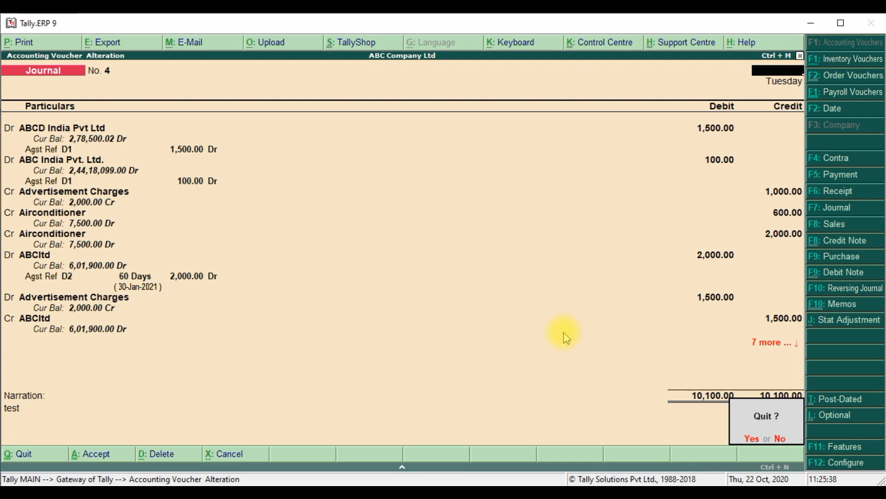
{"action": "left_click", "coordinate": [749, 438]}
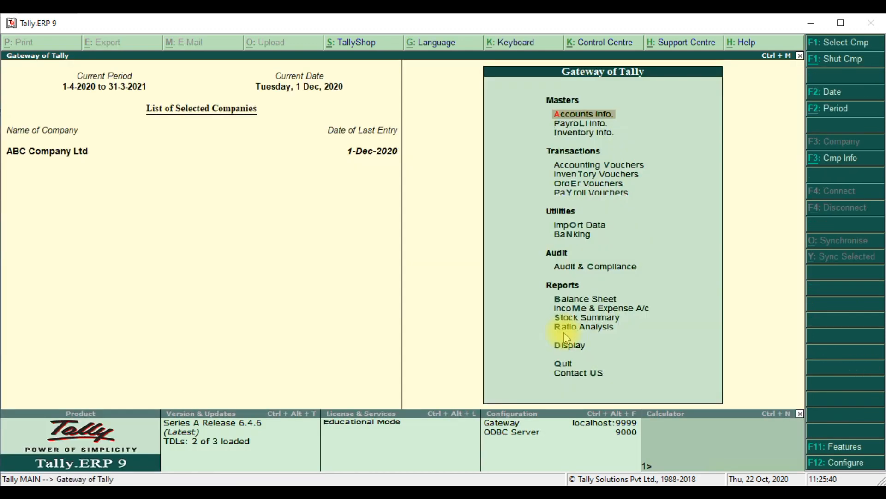
{"action": "left_click", "coordinate": [583, 114]}
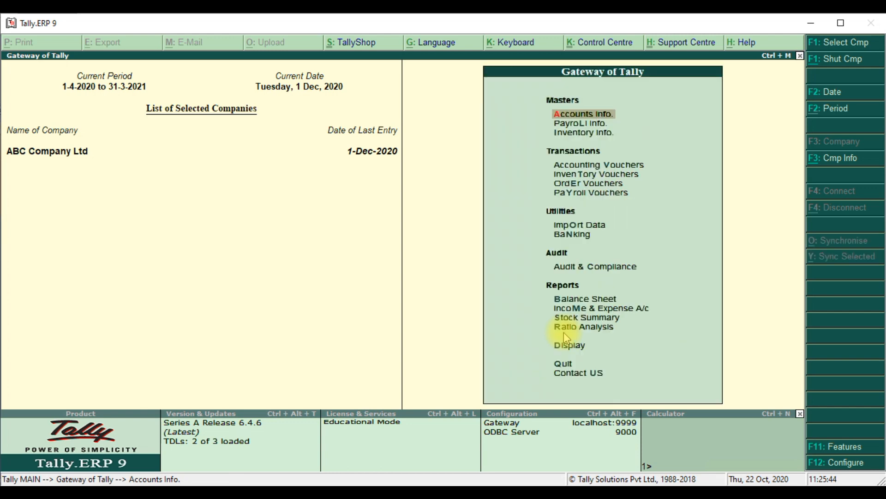
{"action": "left_click", "coordinate": [568, 345]}
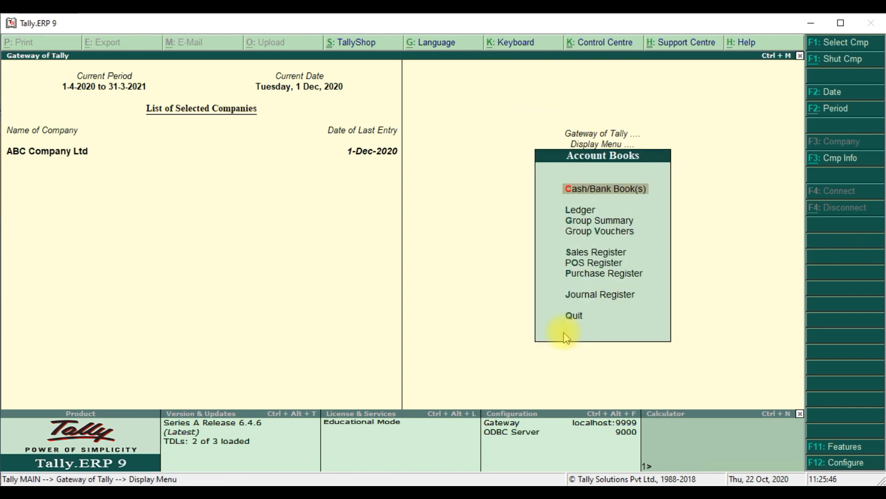
{"action": "left_click", "coordinate": [605, 189]}
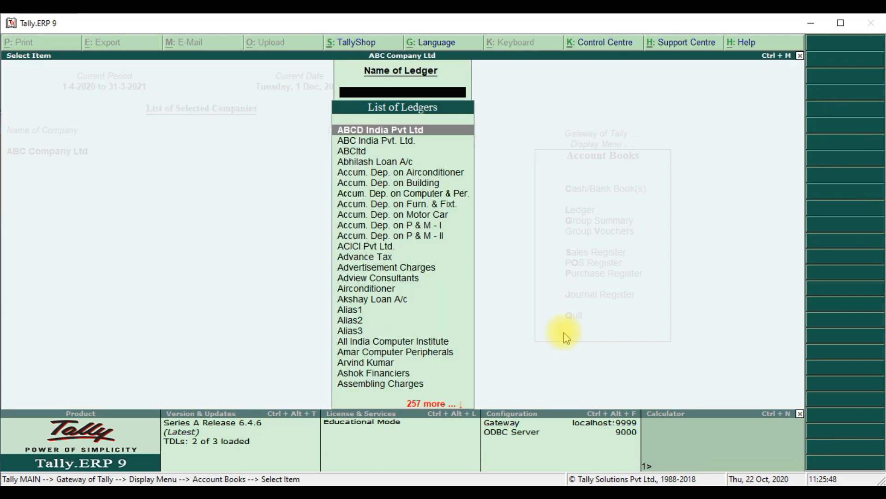
{"action": "left_click", "coordinate": [366, 288]}
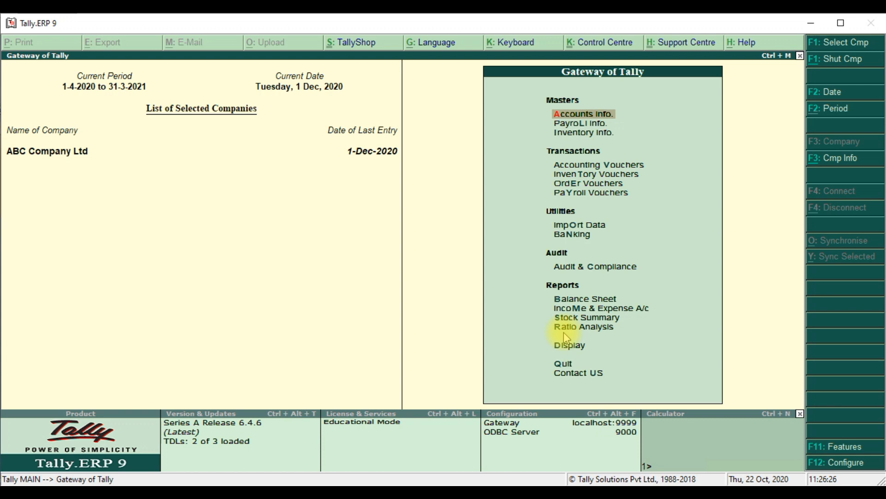
View the Ledger Outstandings report for ABCD India Pvt Ltd, then reach journal voucher 4 via Day Book
{"action": "left_click", "coordinate": [569, 344]}
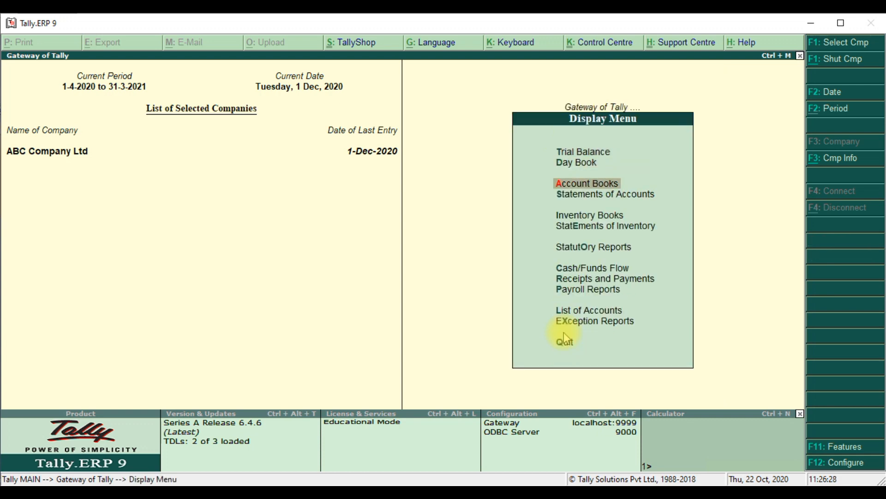
{"action": "left_click", "coordinate": [605, 193]}
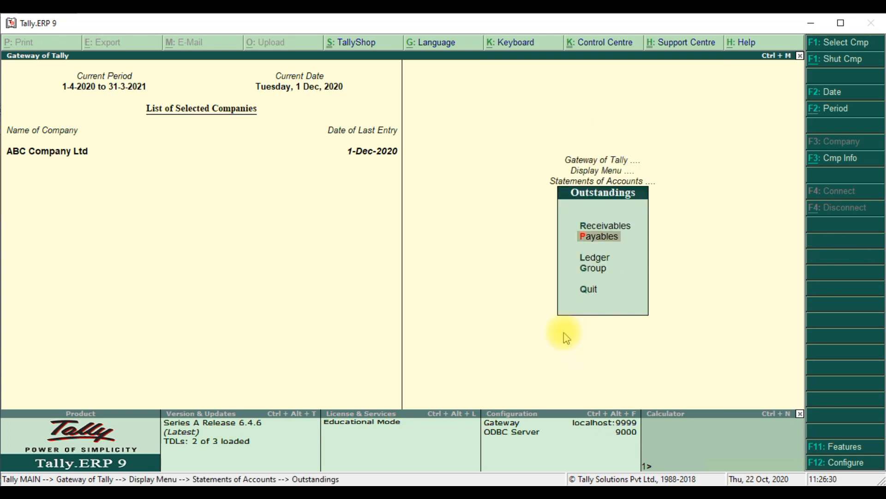
{"action": "left_click", "coordinate": [599, 235]}
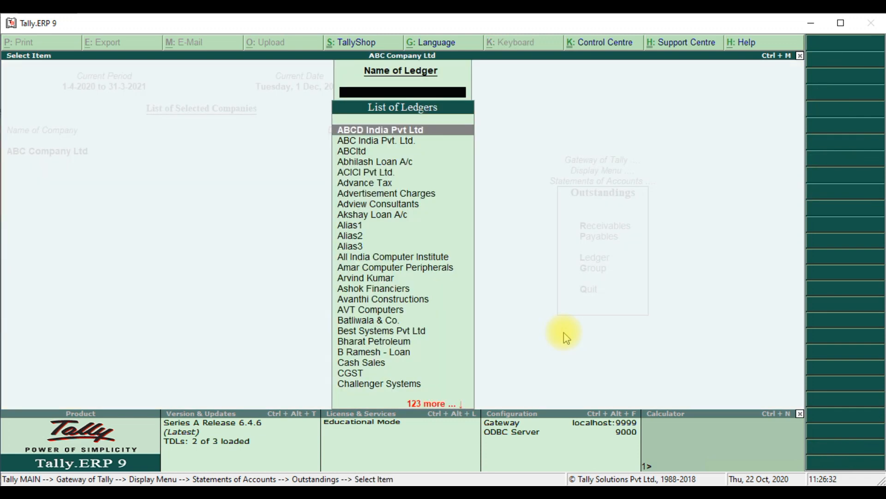
{"action": "left_click", "coordinate": [380, 129]}
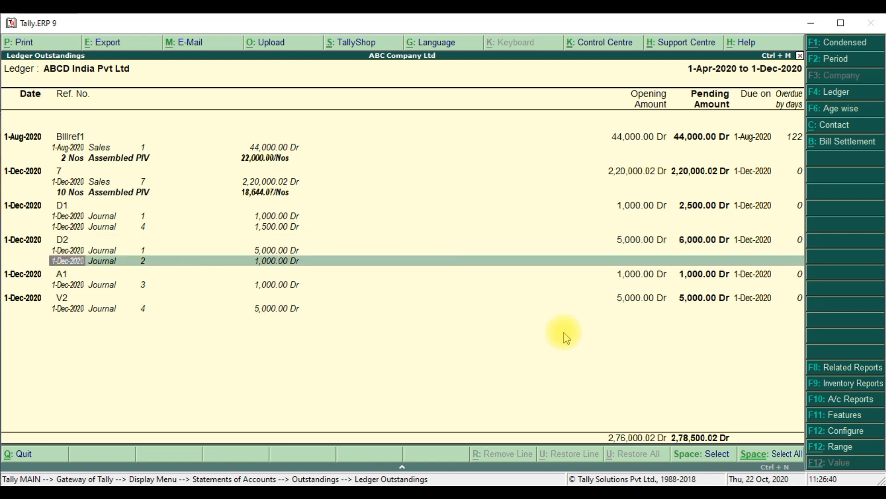
{"action": "key", "text": "Up"}
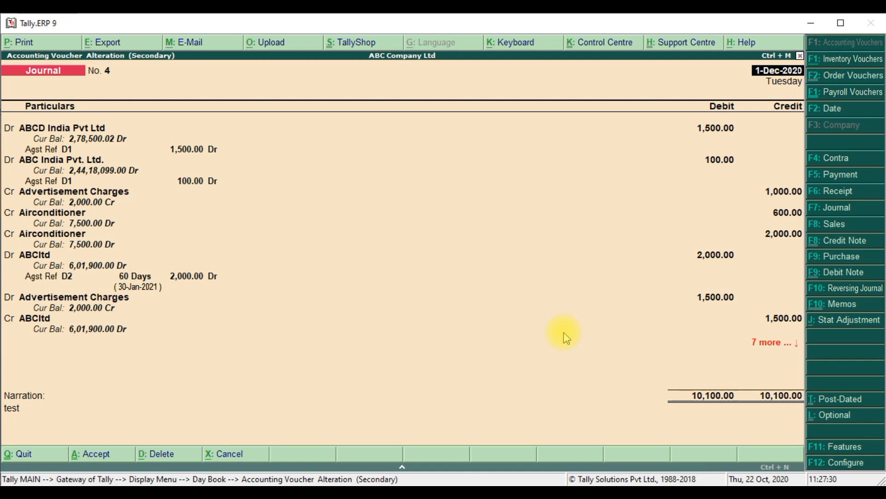
Quit the voucher alteration and show the Contact US screen from the Gateway
{"action": "left_click", "coordinate": [777, 71]}
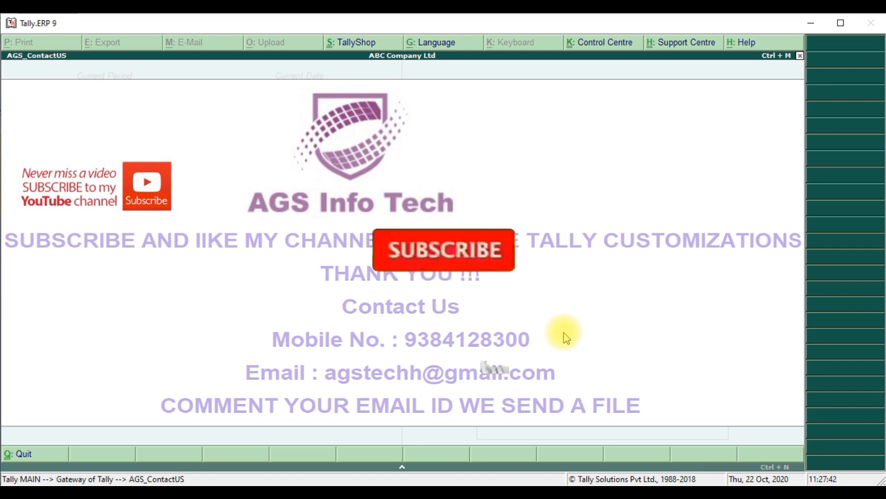
{"action": "left_click", "coordinate": [444, 250]}
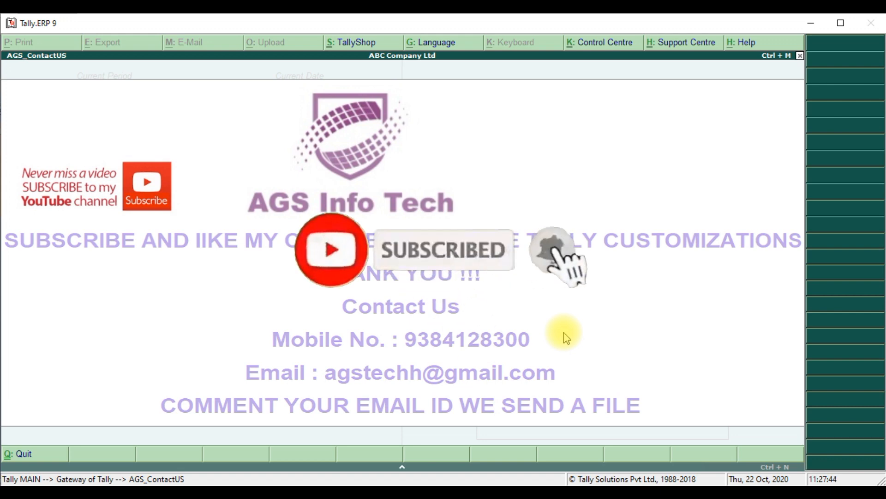